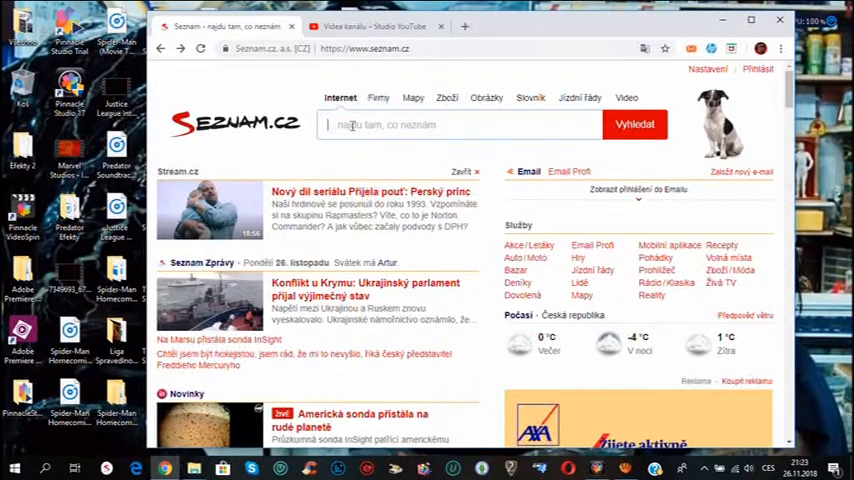
Search Seznam.cz for 'ulož.to' and show the results
text(ulož to)
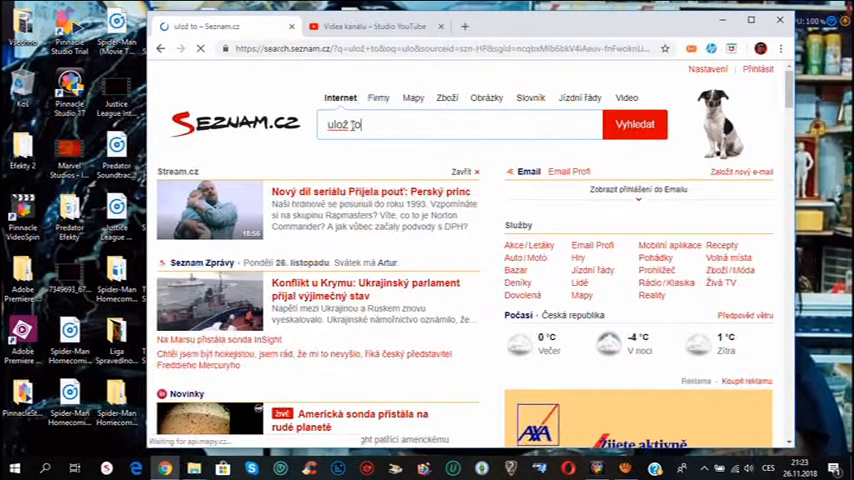
click(636, 122)
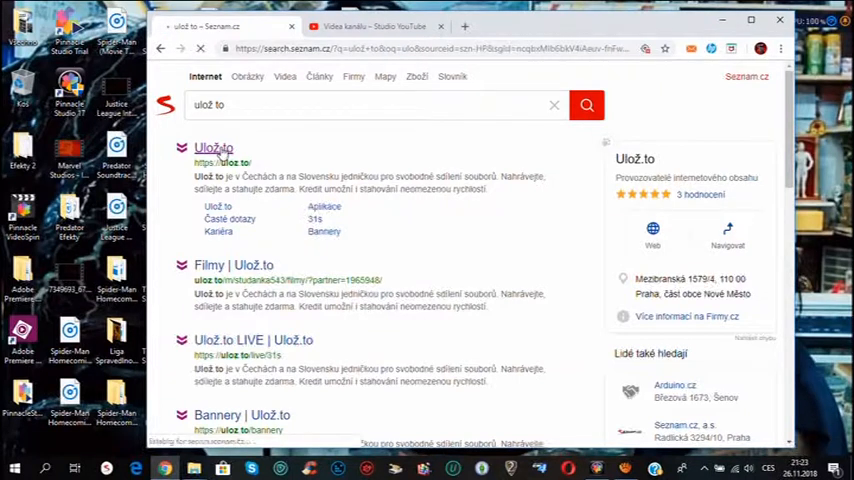
Go to the Uloz.to homepage via the top search result
click(212, 148)
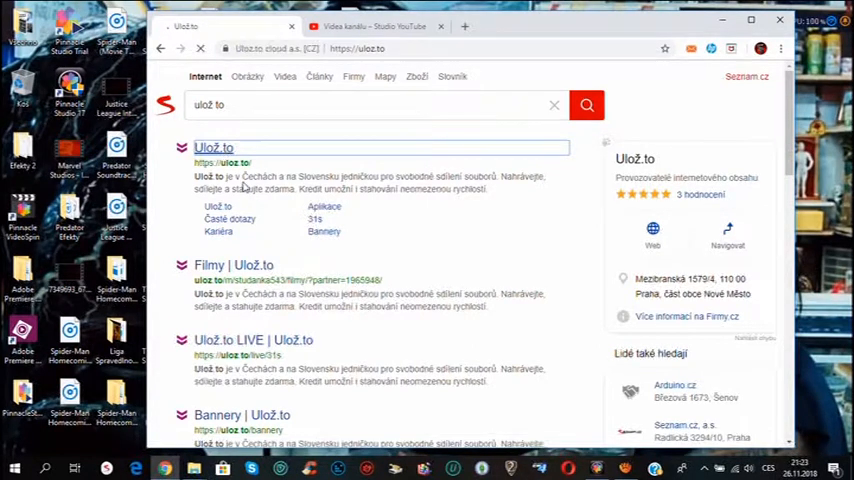
click(212, 148)
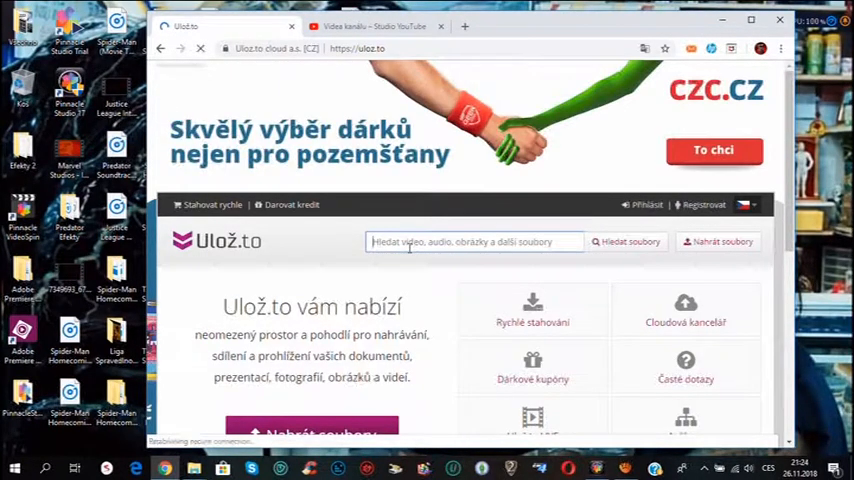
Search Uloz.to for 'stronghold 2' and list the matching files
text(stronghold 2)
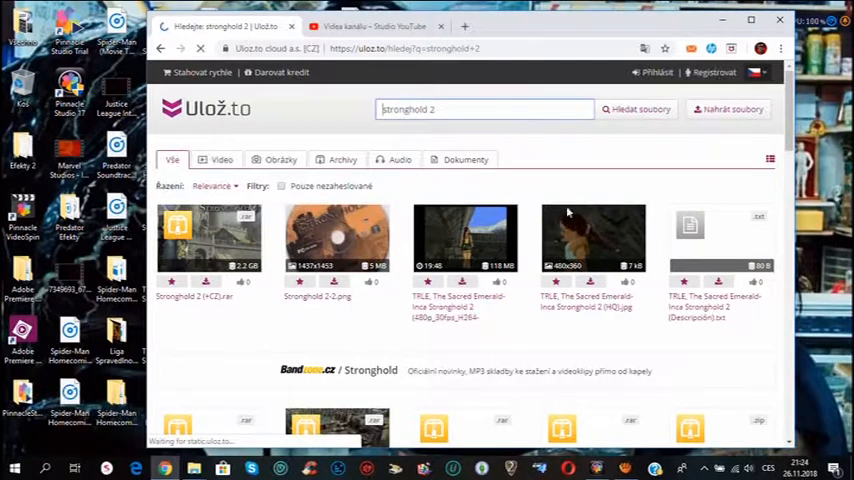
scroll(down, 3)
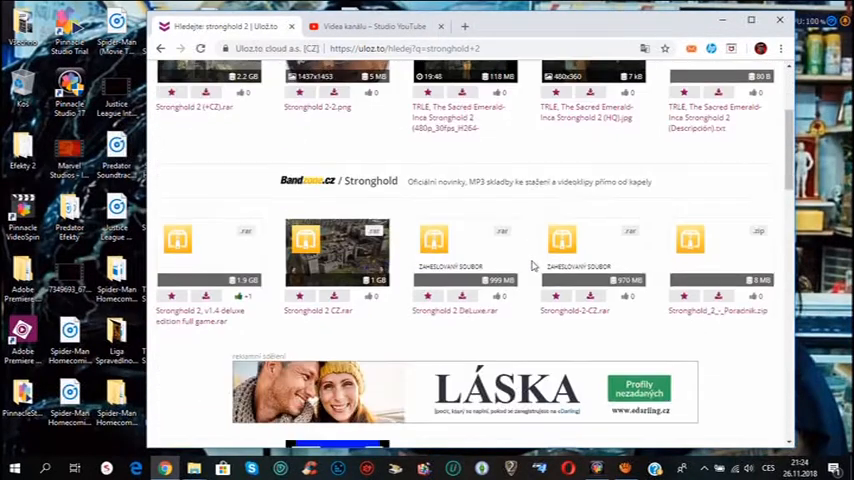
scroll(down, 3)
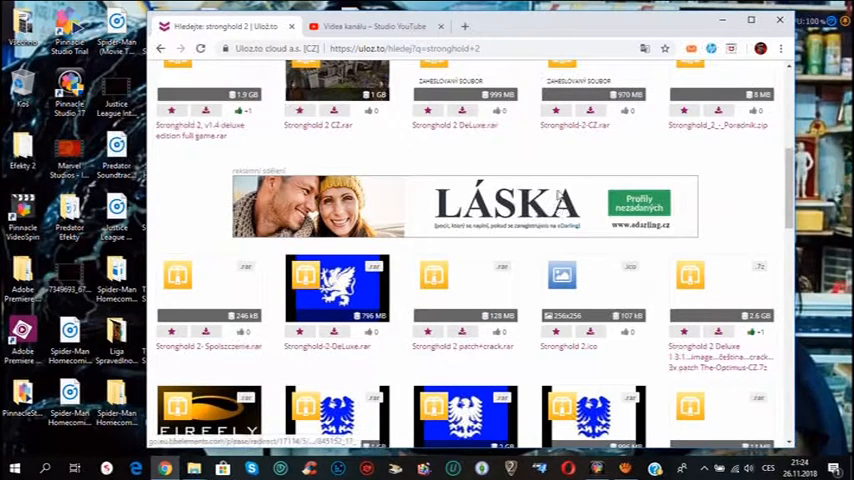
mouse_move(456, 148)
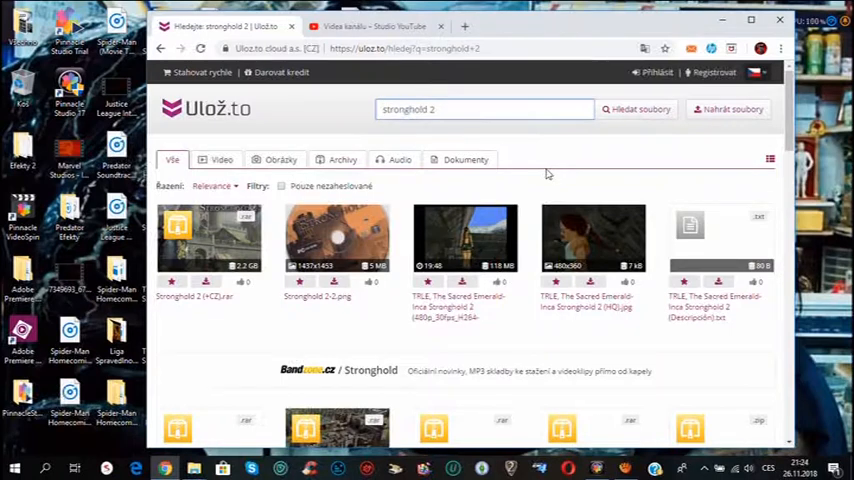
scroll(down, 3)
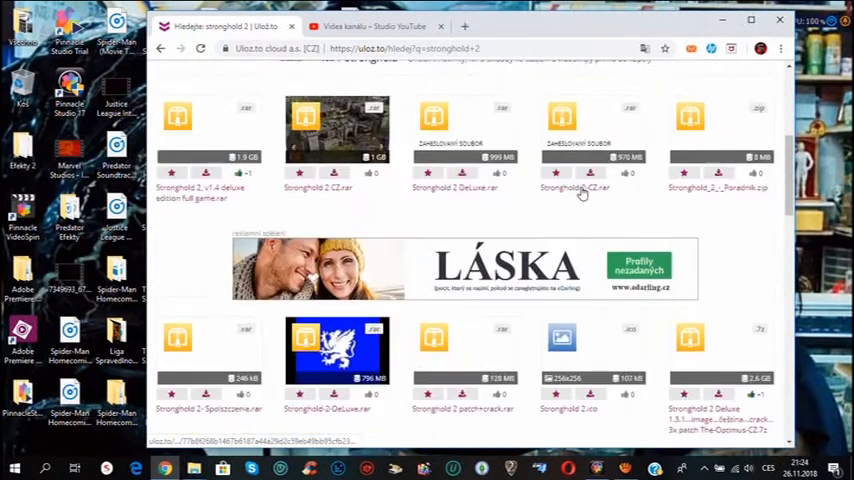
scroll(down, 3)
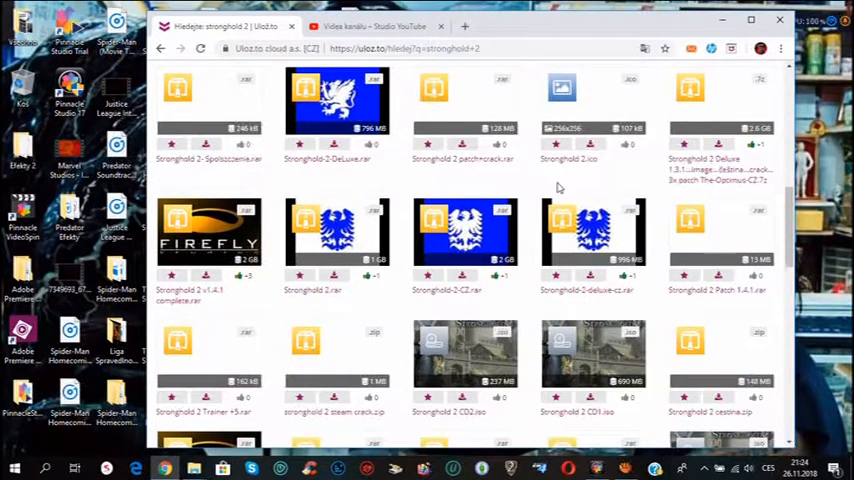
scroll(down, 3)
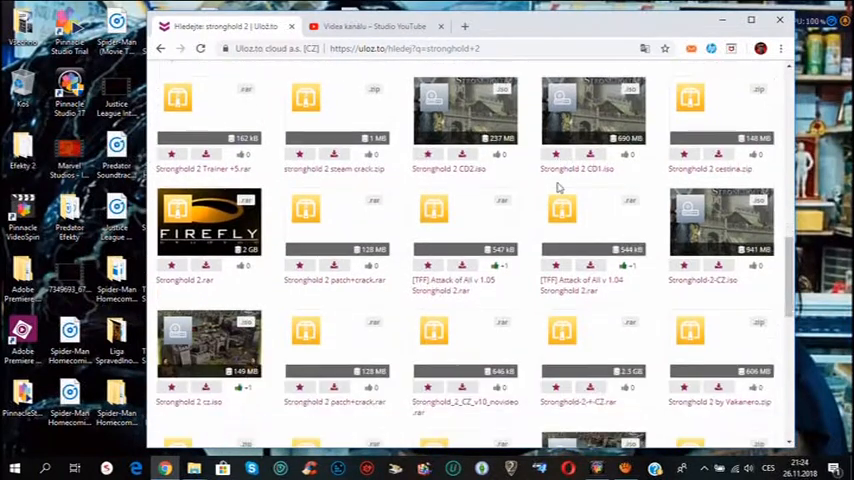
scroll(down, 3)
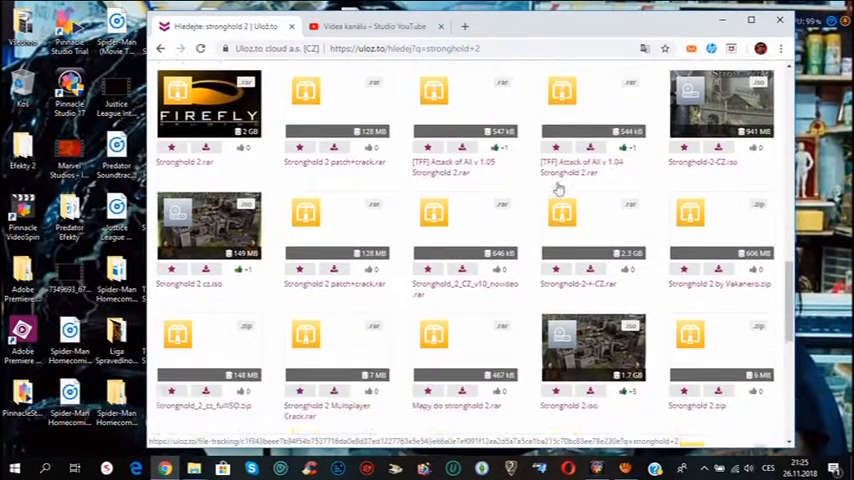
scroll(down, 3)
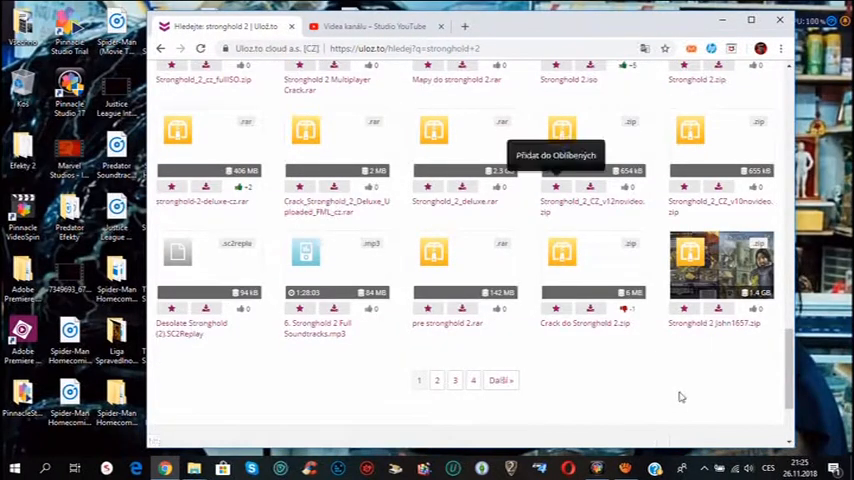
scroll(down, 3)
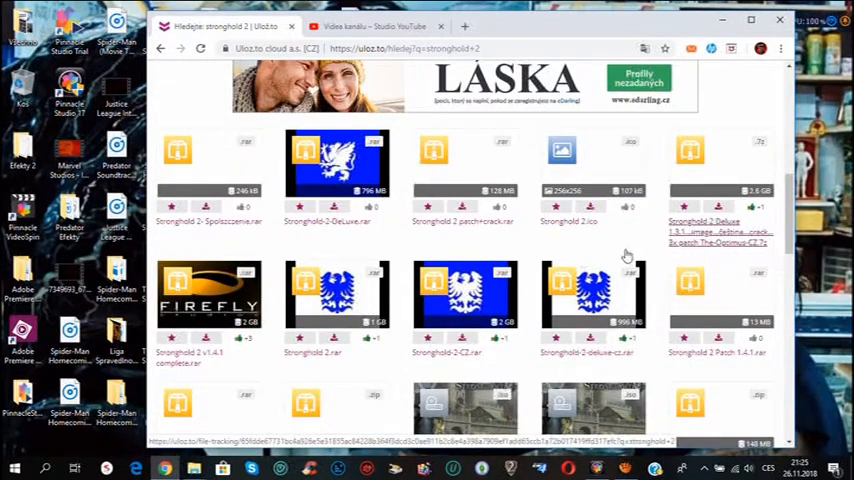
scroll(down, 3)
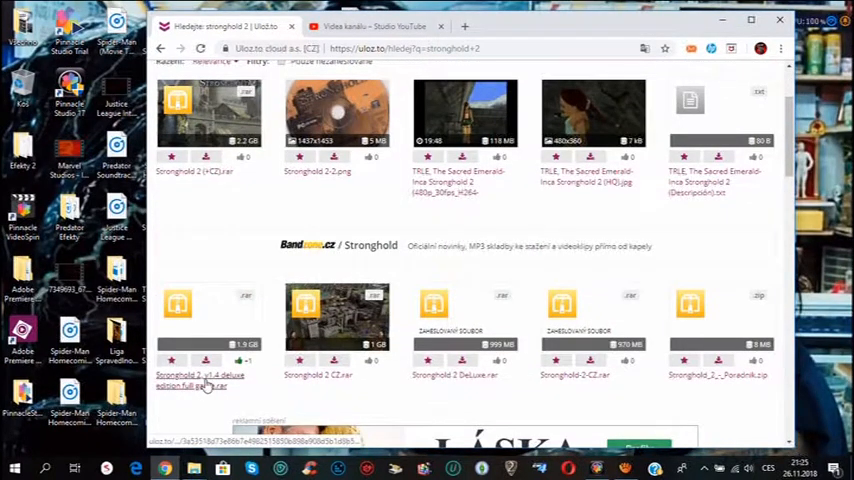
Show the download page for 'Stronghold 2_v1.4 deluxe edition full game.rar' (1.8 GB)
click(200, 380)
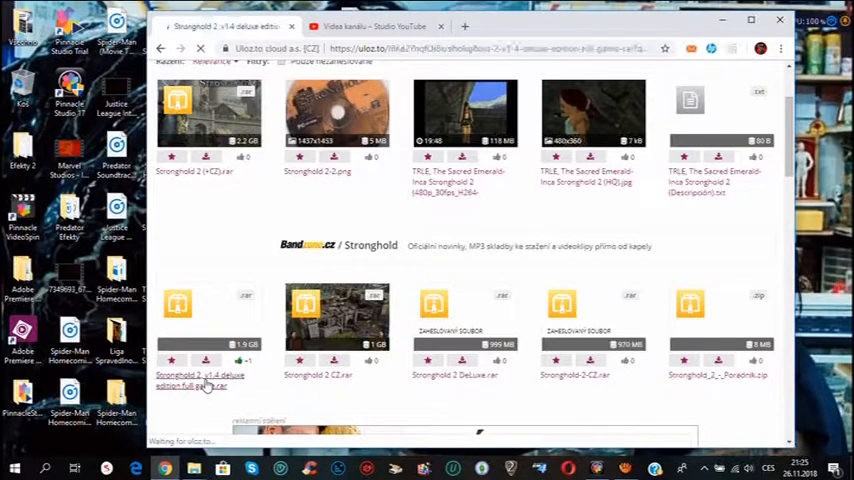
click(198, 380)
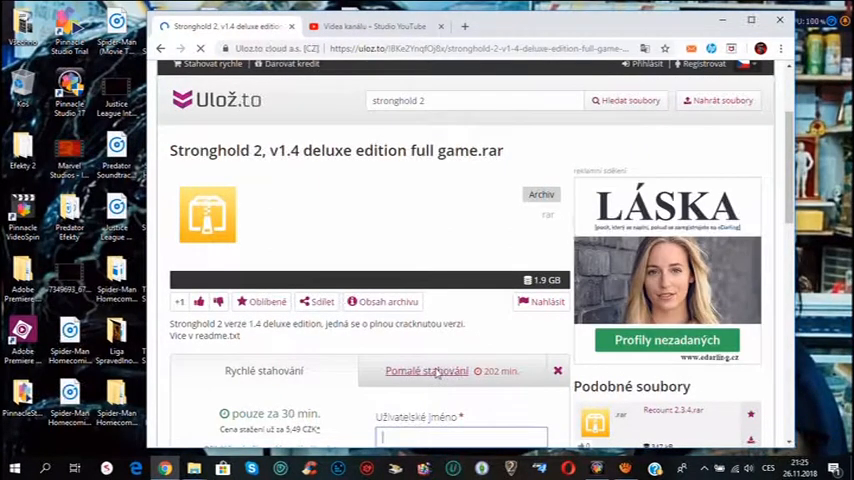
Reveal the 'Pomalé stahování' free option (~202 minutes) with its captcha field
scroll(down, 3)
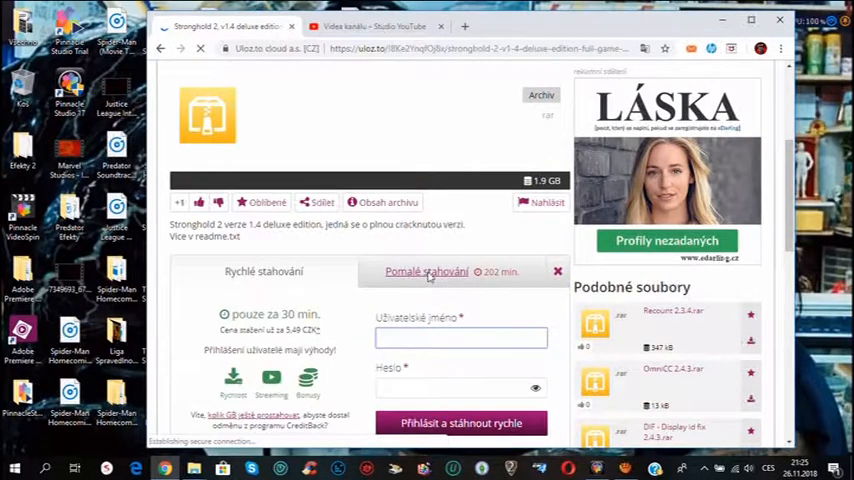
scroll(down, 3)
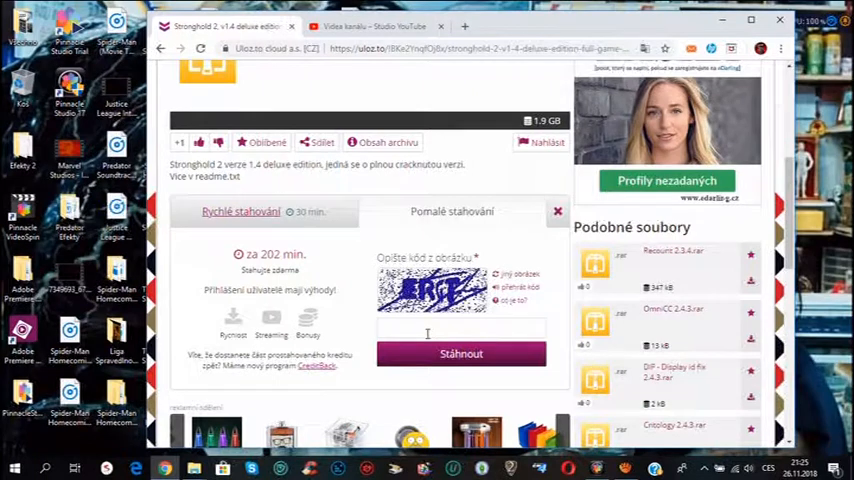
Enter the captcha code and request the free slow download with Stáhnout
text(ergt)
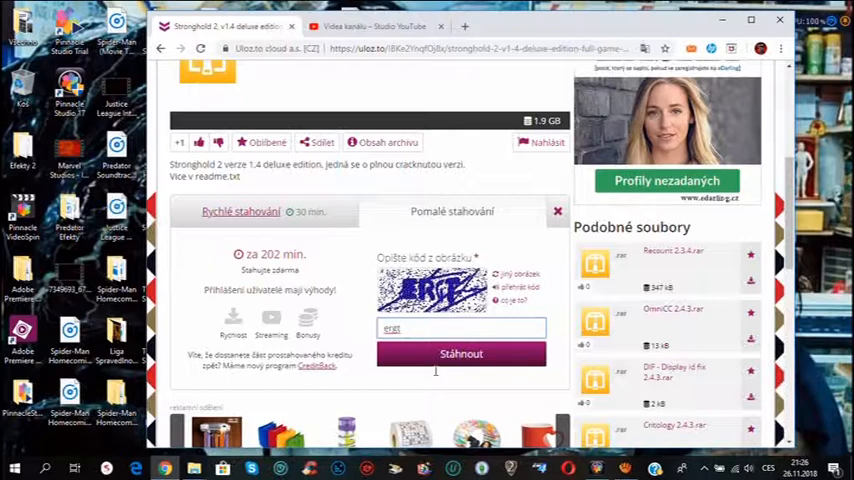
click(462, 352)
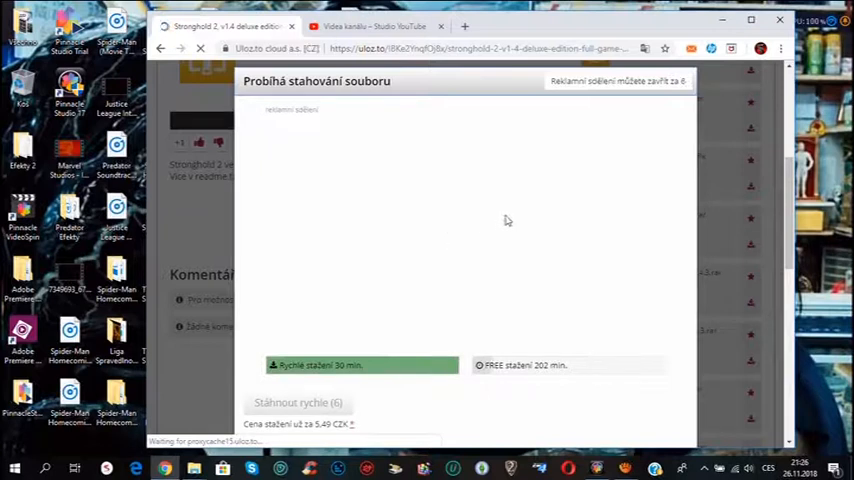
mouse_move(528, 216)
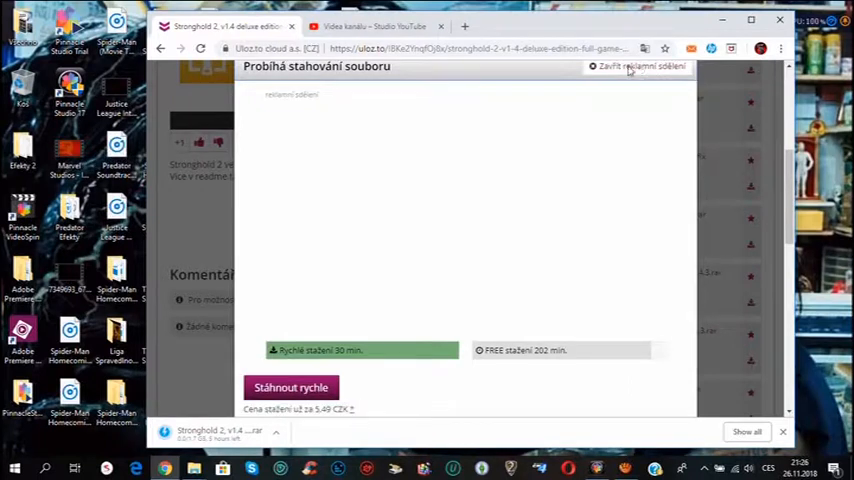
Dismiss the download notice with Zavřít once the archive starts downloading
click(636, 66)
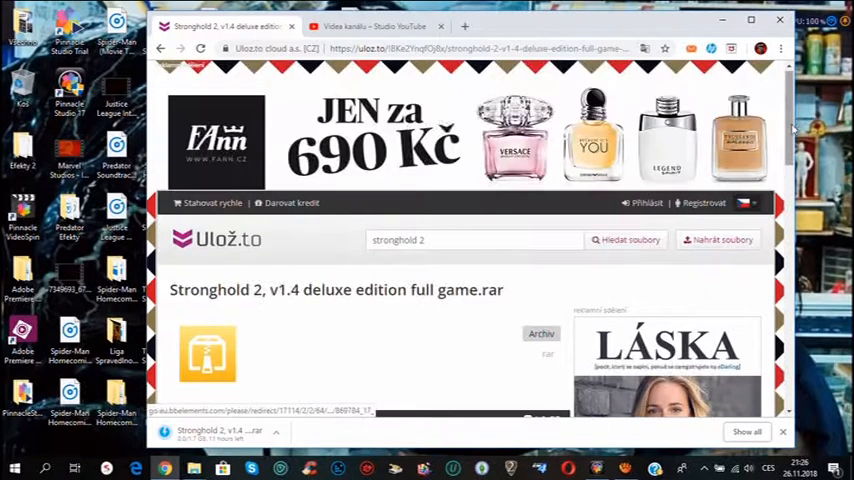
scroll(down, 3)
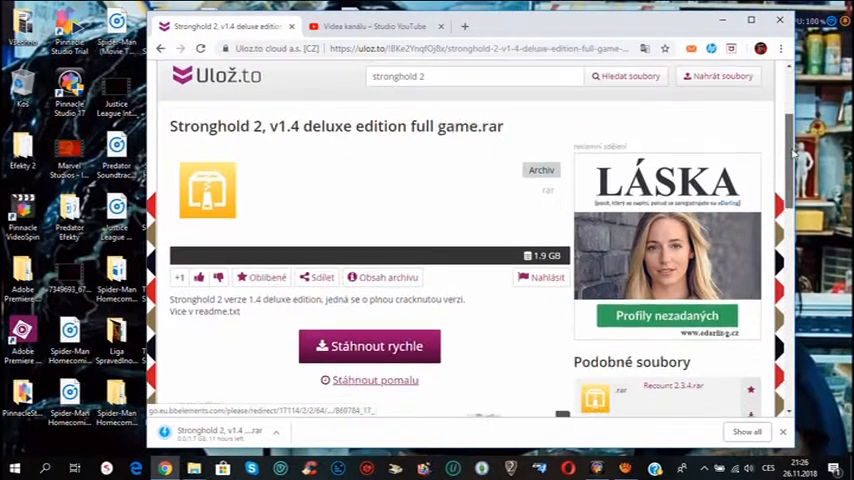